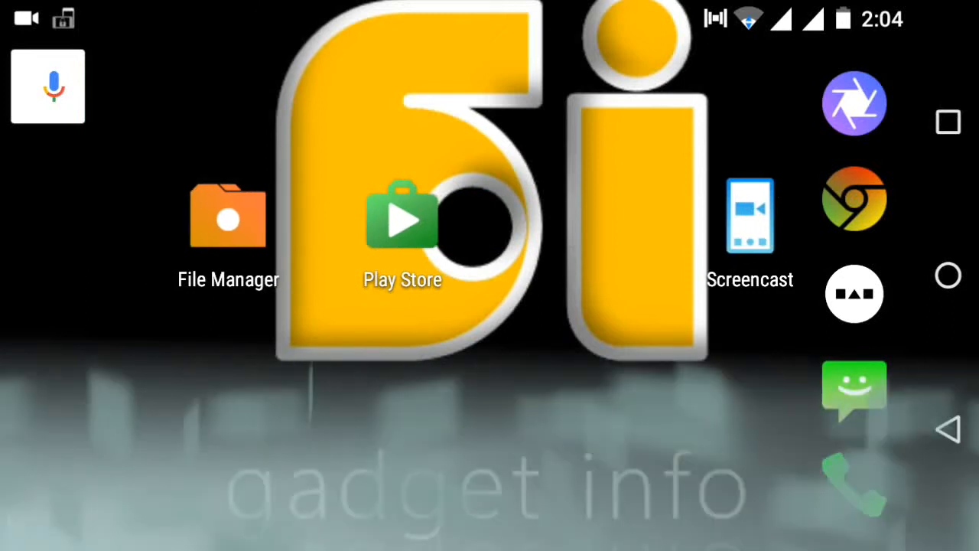
# Launch the Google Play Store from the home screen
pyautogui.click(228, 218)
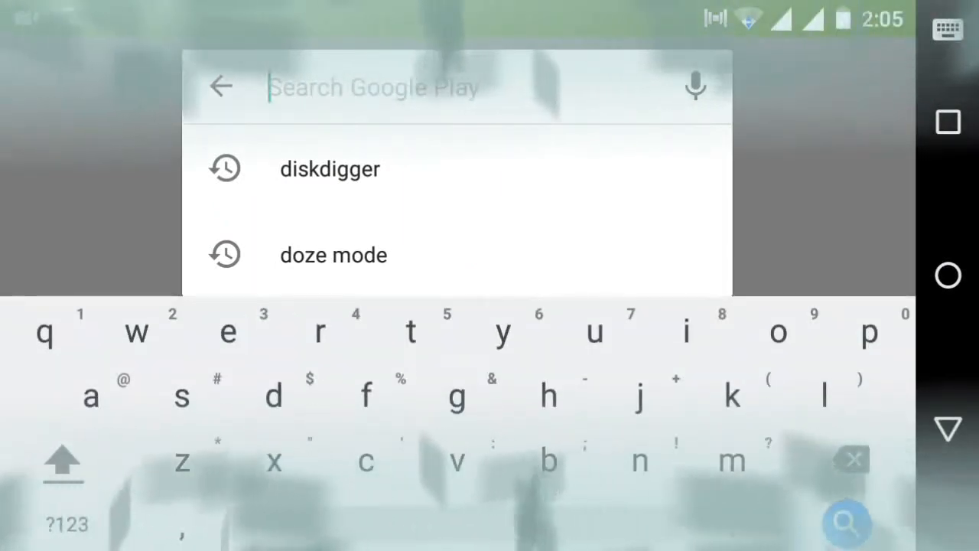
# Search 'flashify' and select the Flashify (for root users) suggestion
pyautogui.write('flashify')
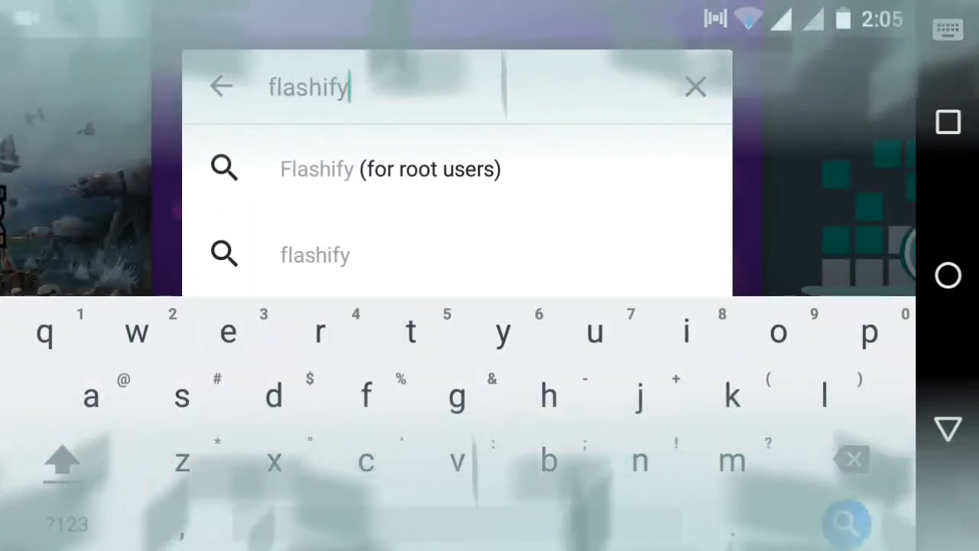
pyautogui.click(390, 169)
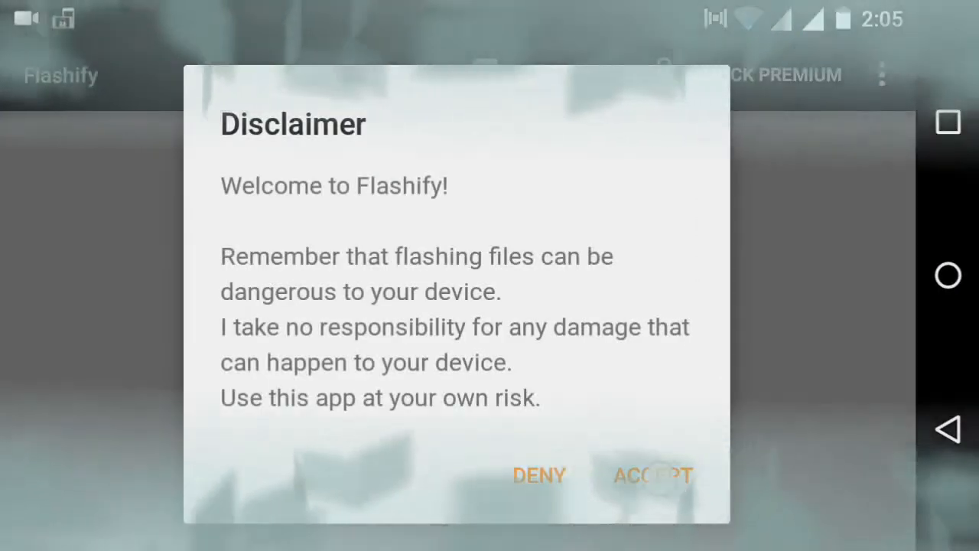
# Accept Flashify's disclaimer, grant superuser access, and show the Backup/Restore section
pyautogui.click(652, 475)
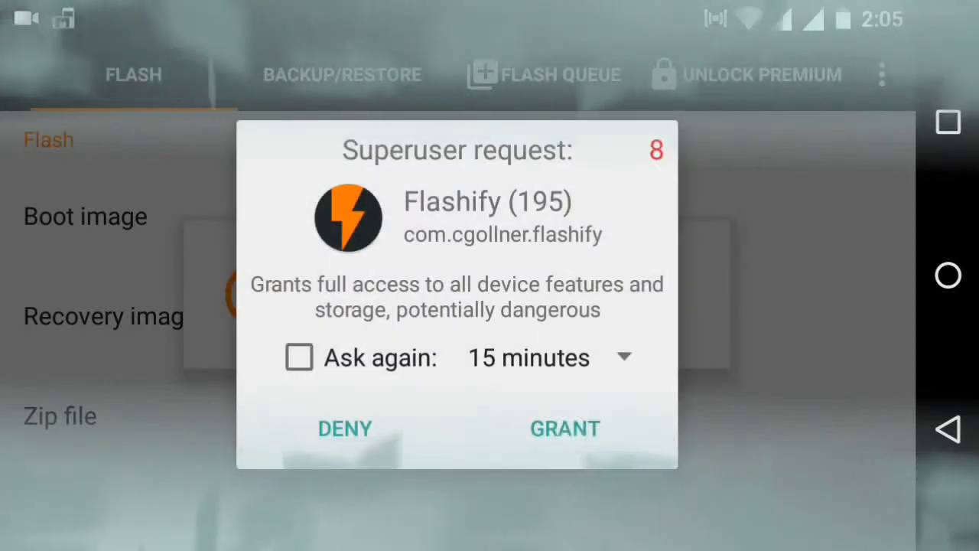
pyautogui.click(565, 427)
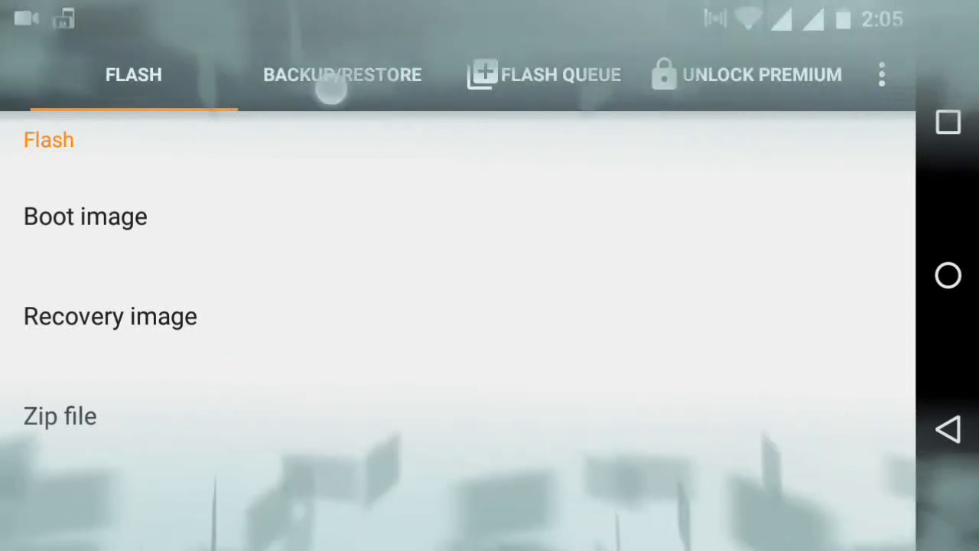
pyautogui.click(342, 74)
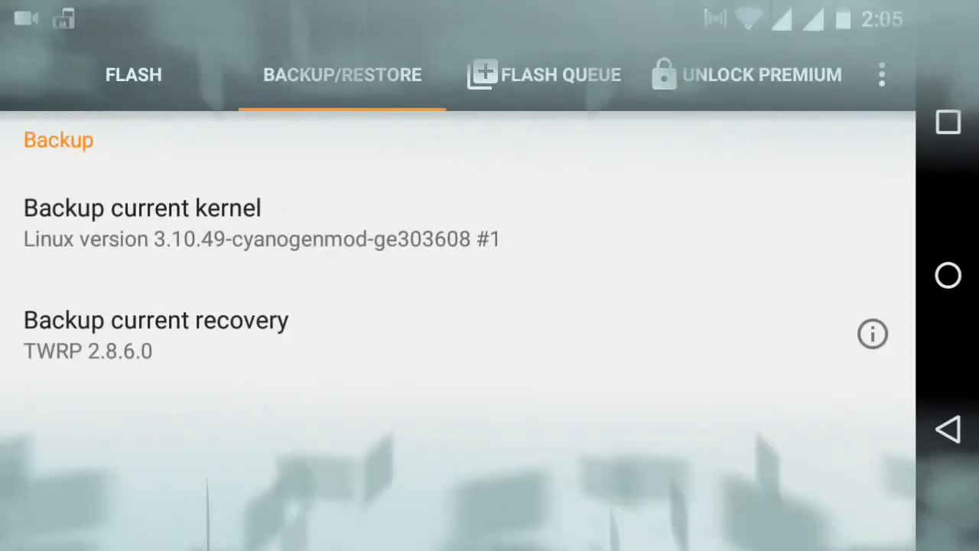
# Back up the current TWRP 2.8.6.0 recovery to the SD card, then return to Flash
pyautogui.click(156, 320)
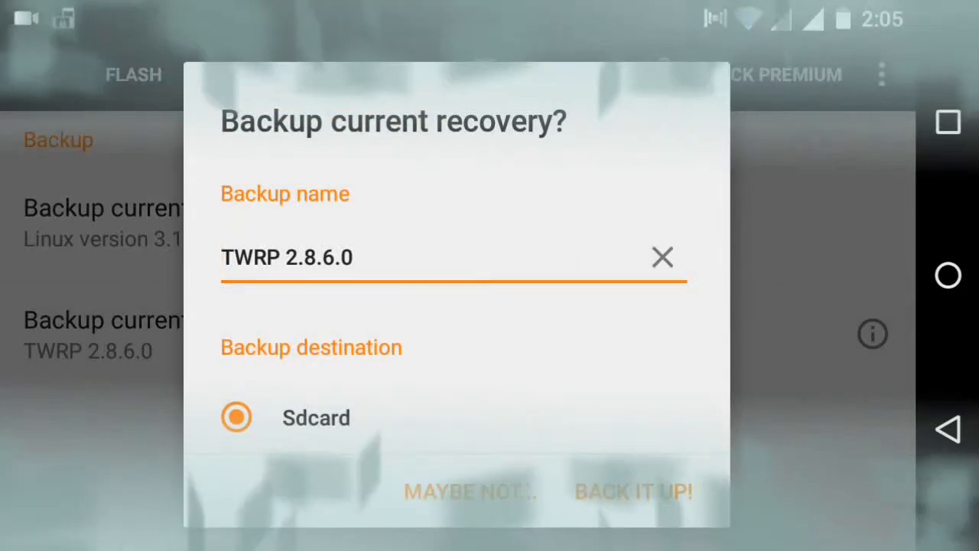
pyautogui.click(633, 491)
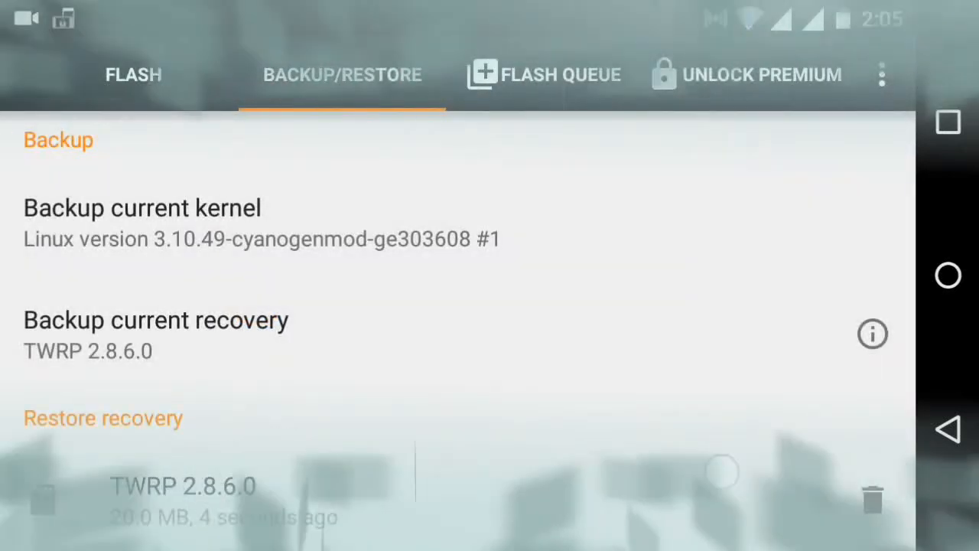
pyautogui.click(133, 74)
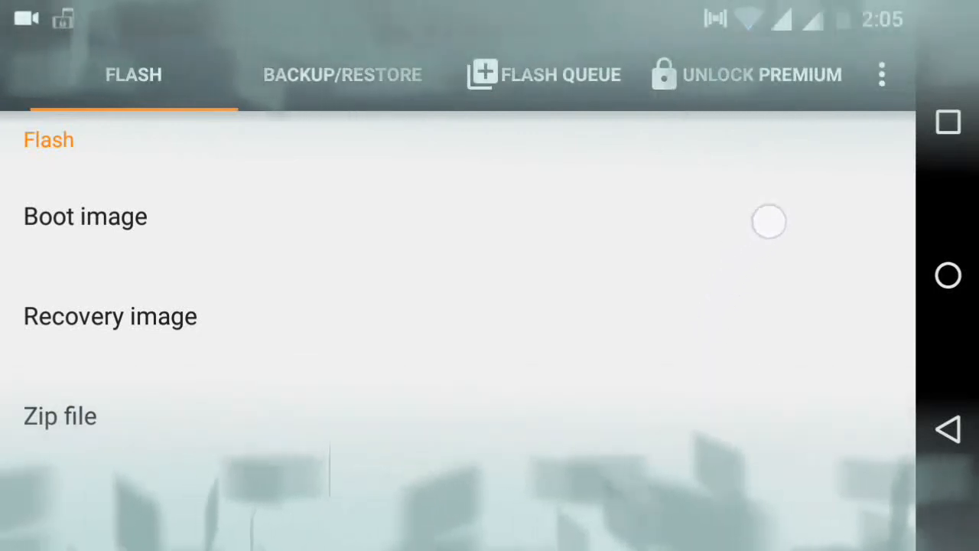
# Flash 'Stock cm12 recovery.img' from File Manager as the recovery image
pyautogui.click(110, 316)
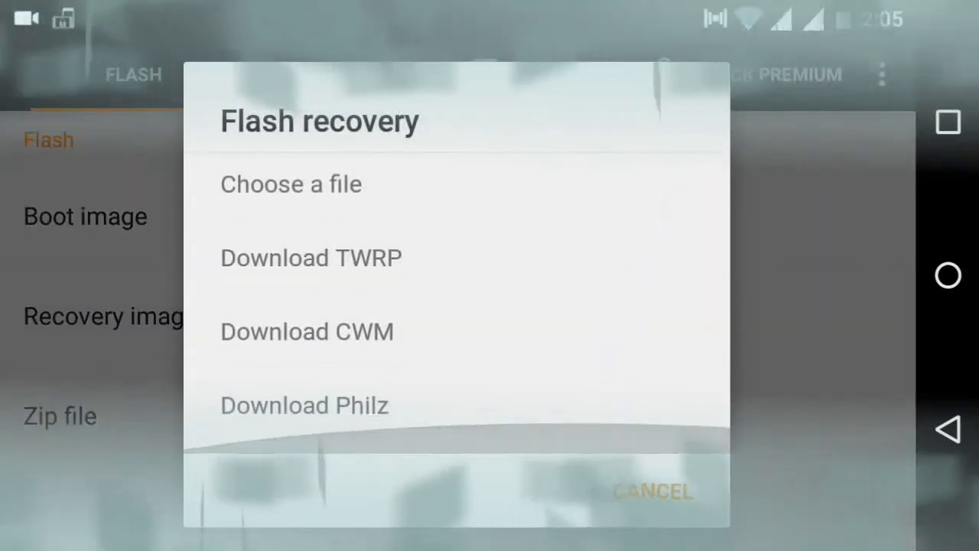
pyautogui.click(291, 183)
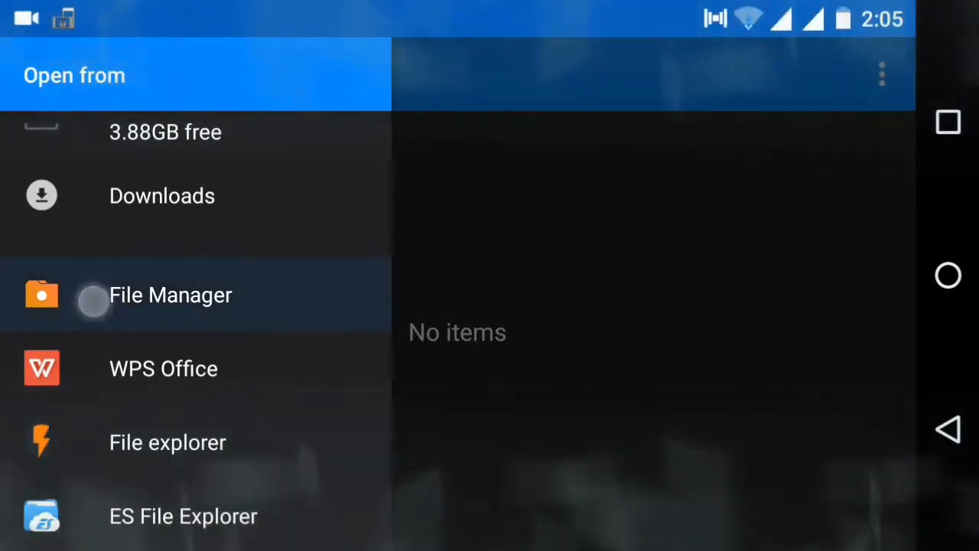
pyautogui.click(171, 294)
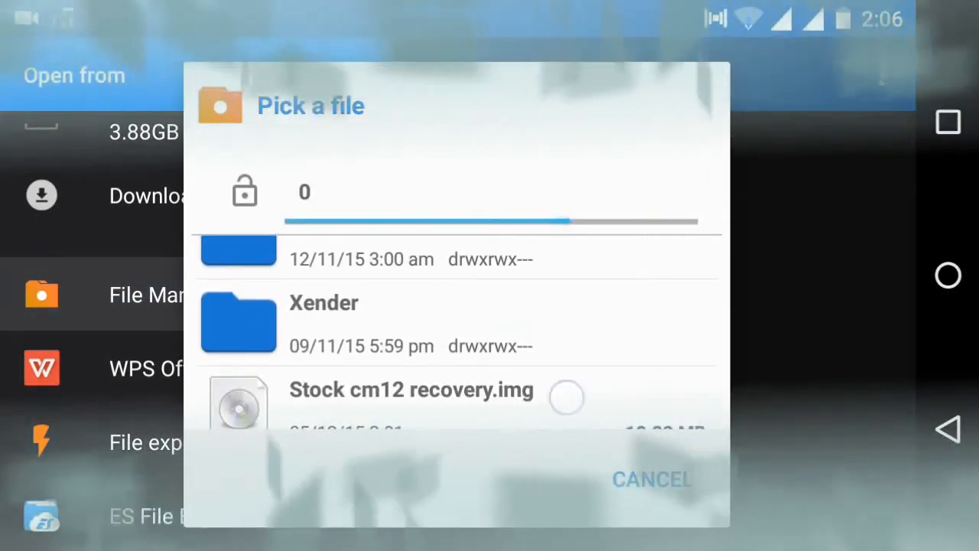
pyautogui.click(410, 389)
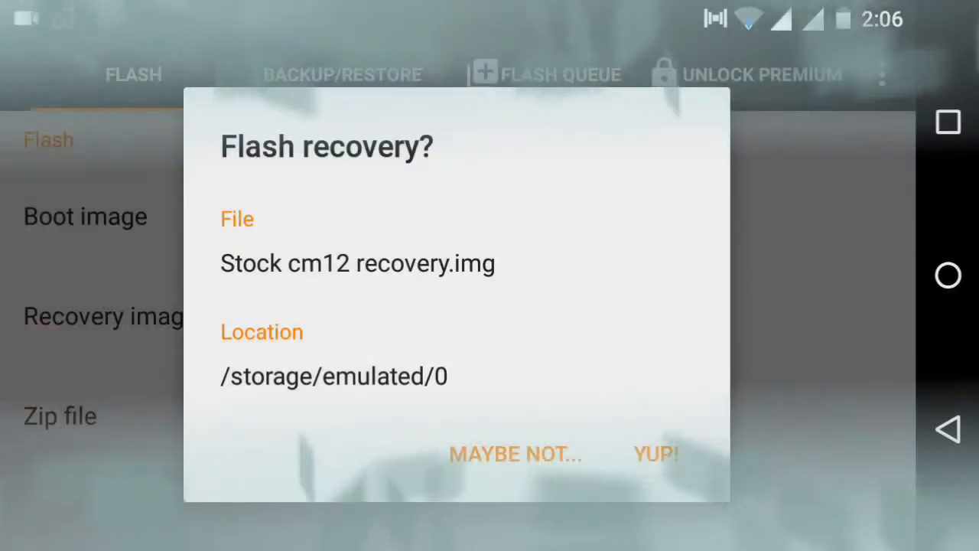
pyautogui.click(655, 453)
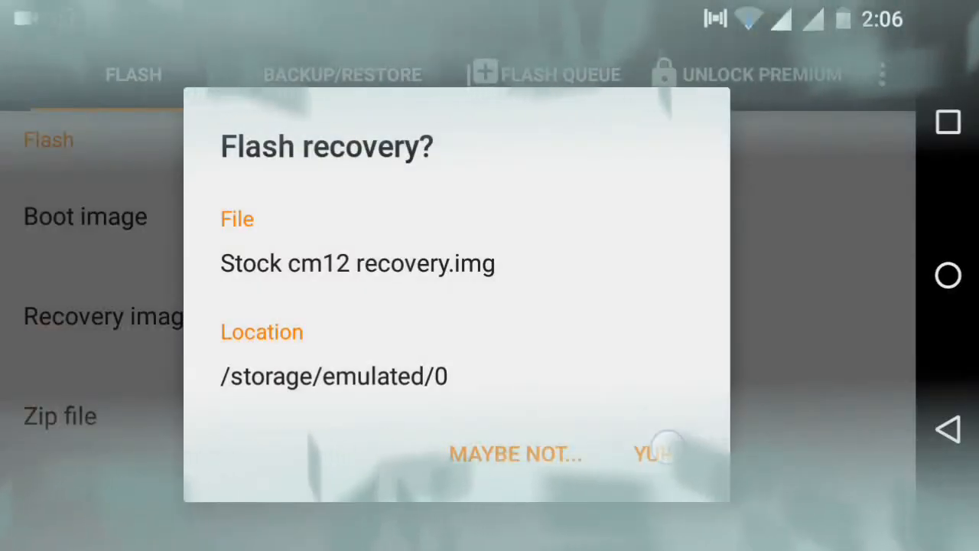
pyautogui.click(654, 453)
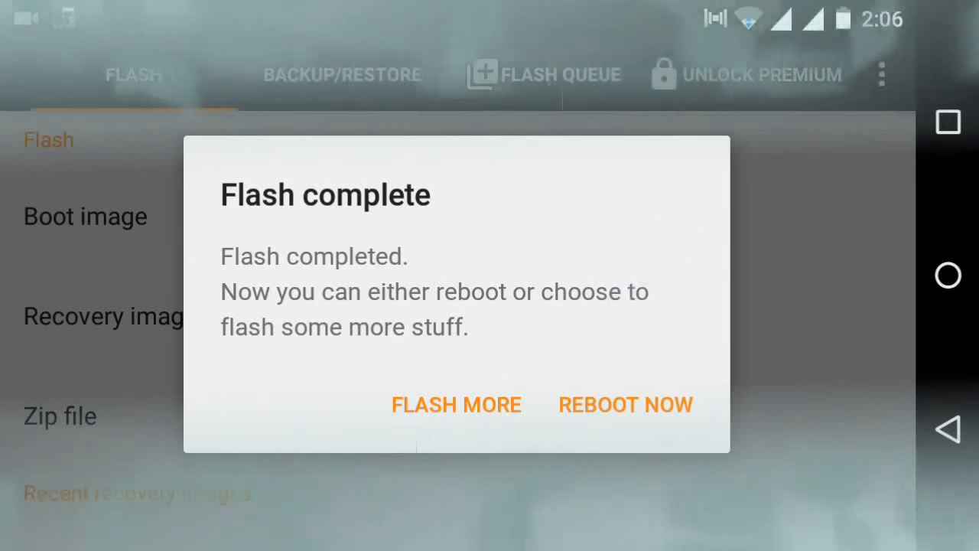
# Reopen Flashify from its Google Play Store page
pyautogui.click(456, 404)
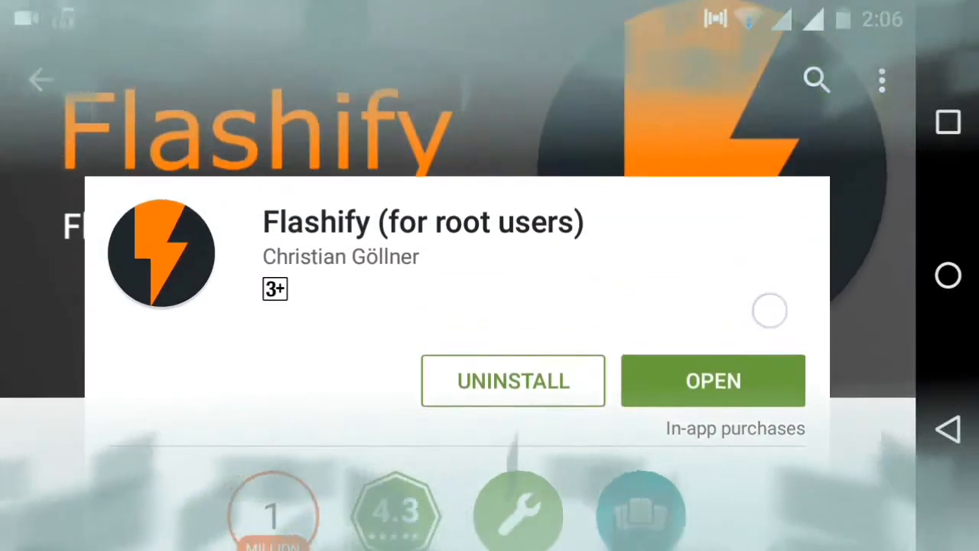
pyautogui.click(711, 380)
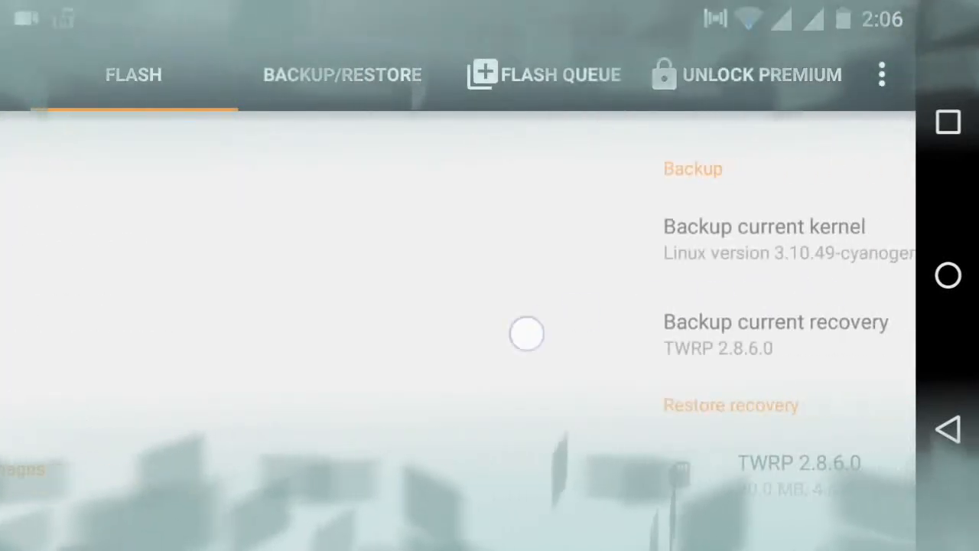
# Select the TWRP 2.8.6.0 backup under Restore recovery and confirm the restore
pyautogui.click(342, 74)
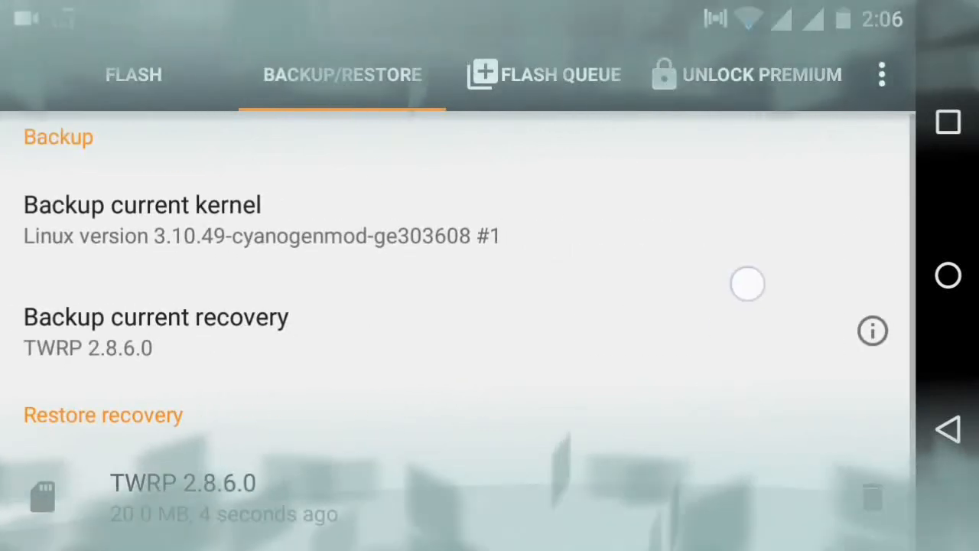
pyautogui.click(181, 482)
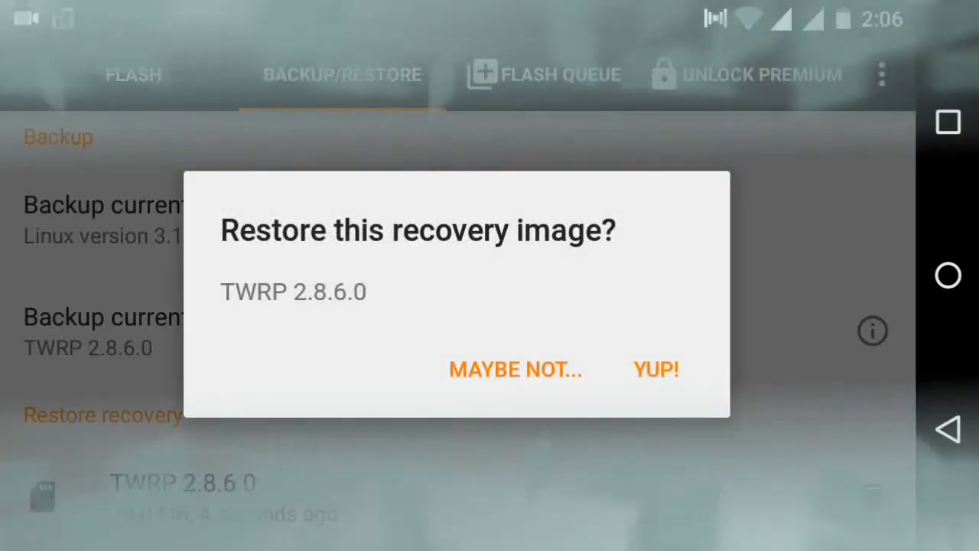
pyautogui.click(656, 369)
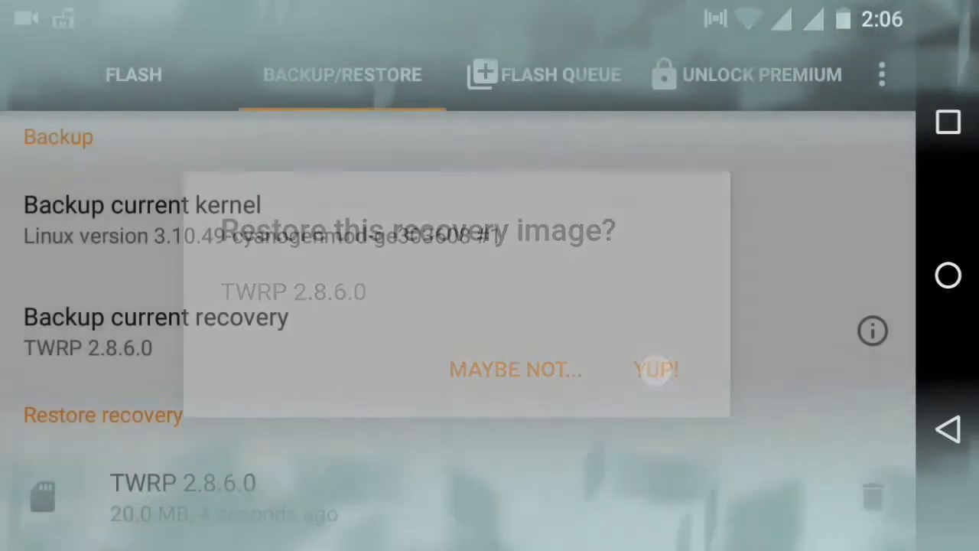
pyautogui.click(655, 370)
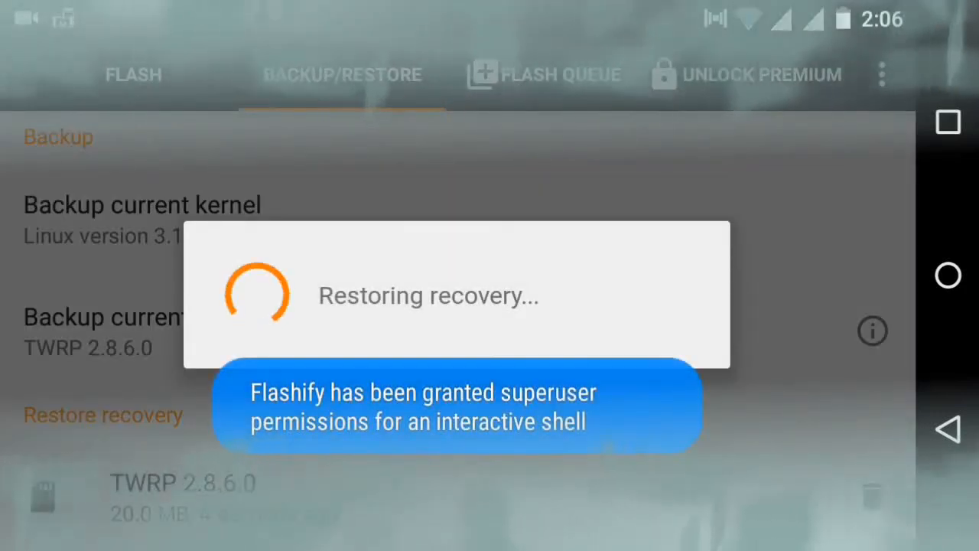